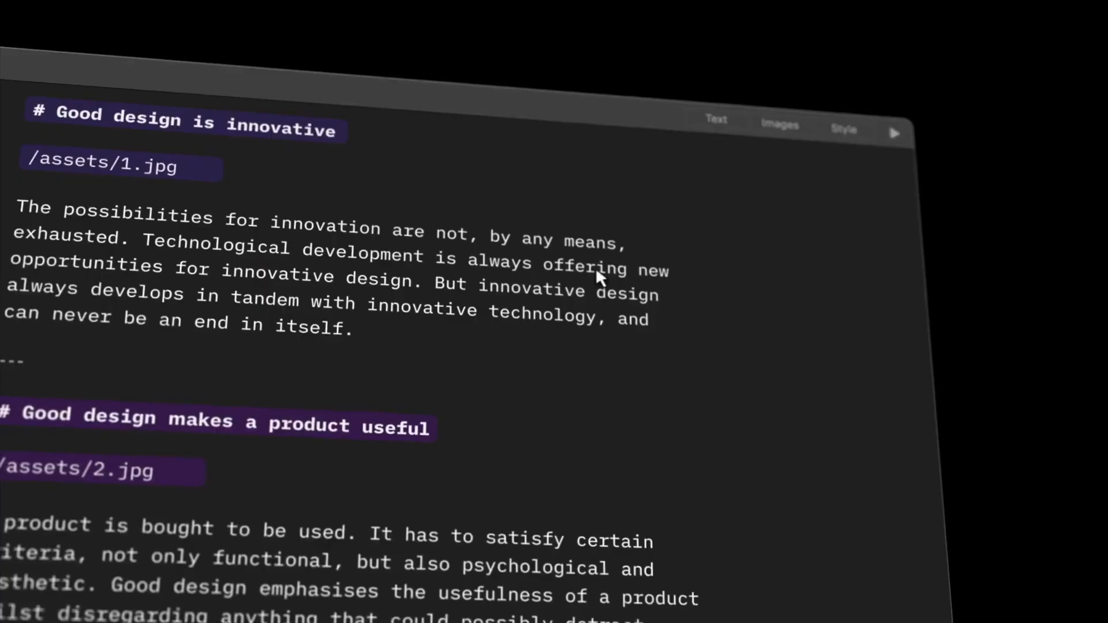
Scroll the iA Writer site through Focus Mode, Markdown and Style Check to Wikilinks
scroll(down, 3)
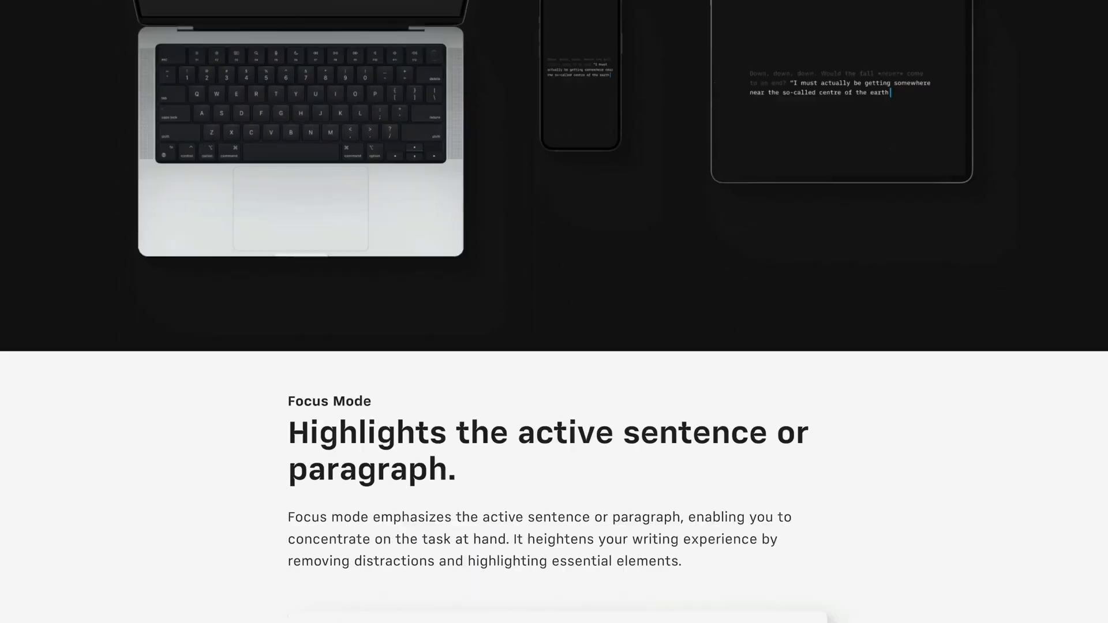
scroll(down, 3)
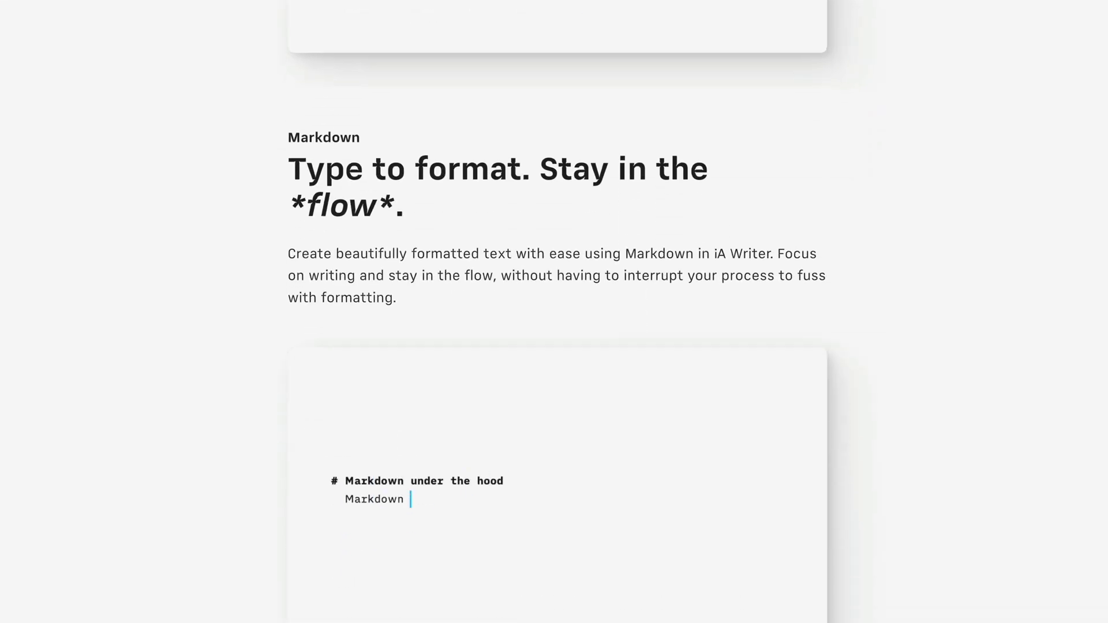
scroll(down, 3)
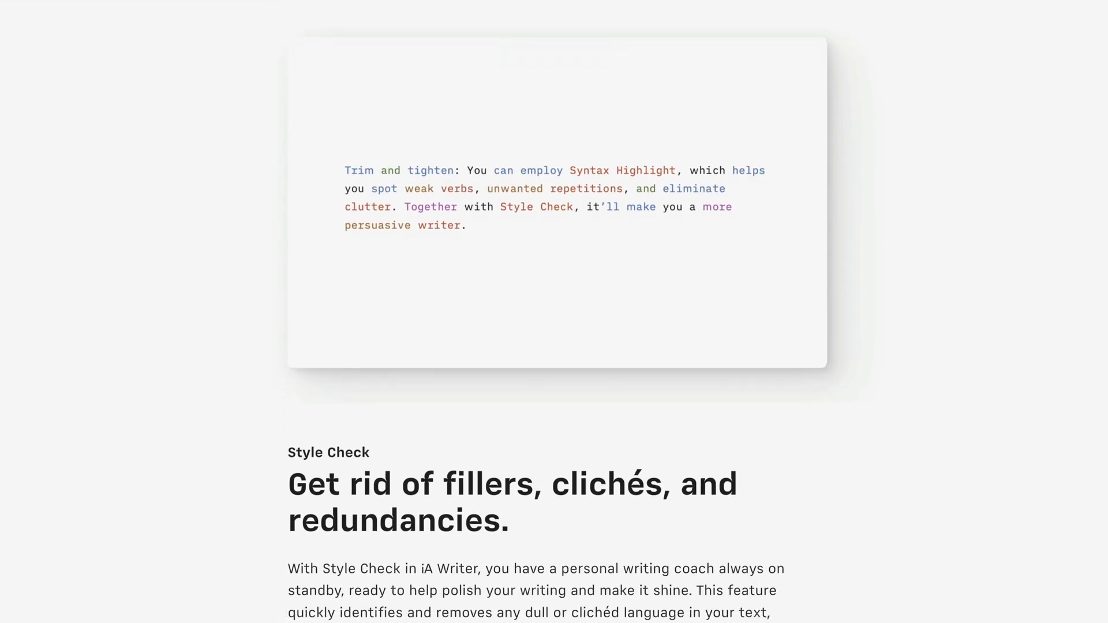
scroll(down, 3)
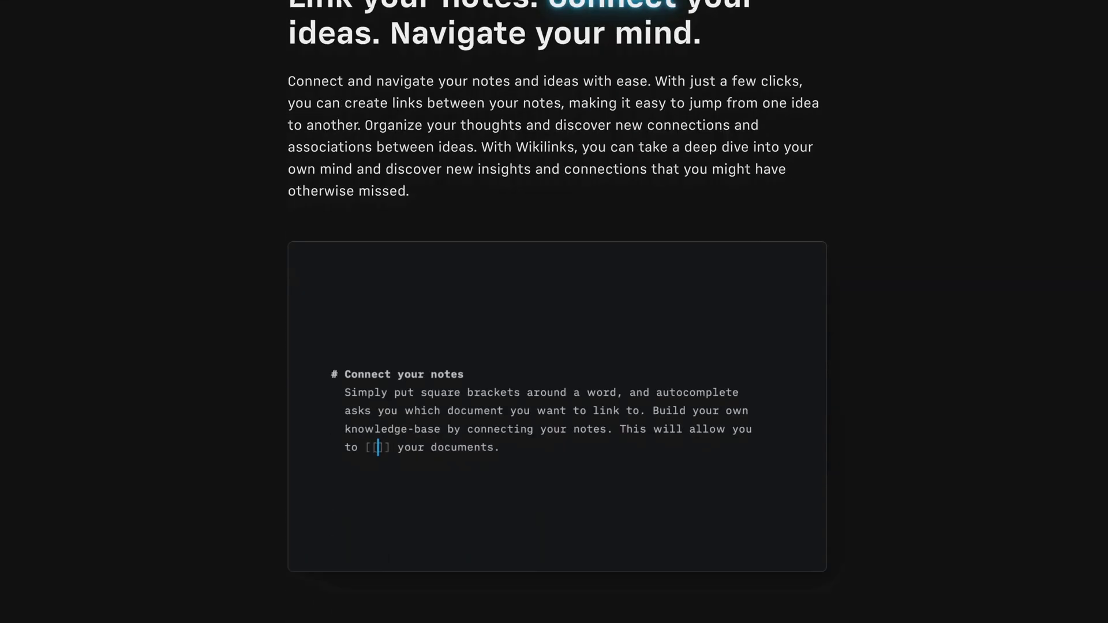
scroll(down, 3)
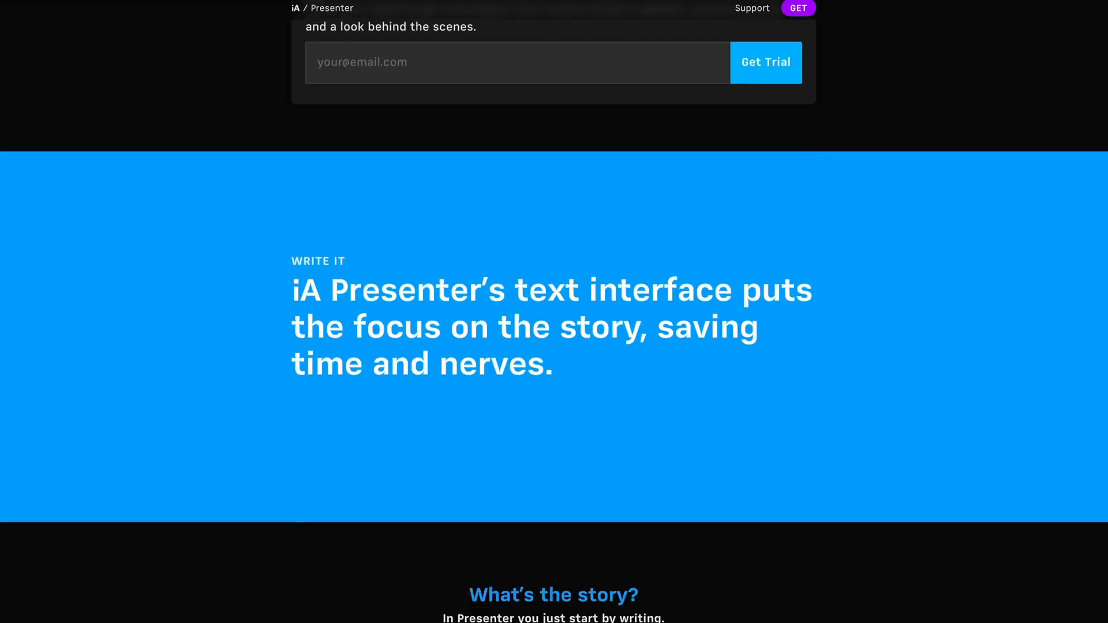
Scroll the iA Presenter page past Write it, Imagine and Paint it to the layouts section
scroll(down, 3)
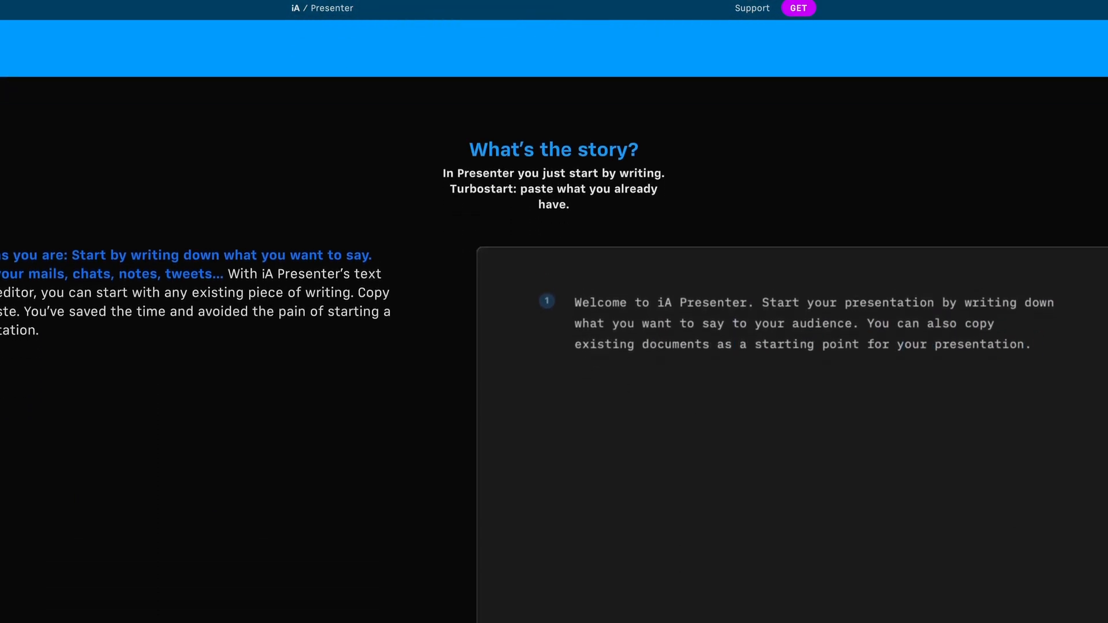
scroll(down, 3)
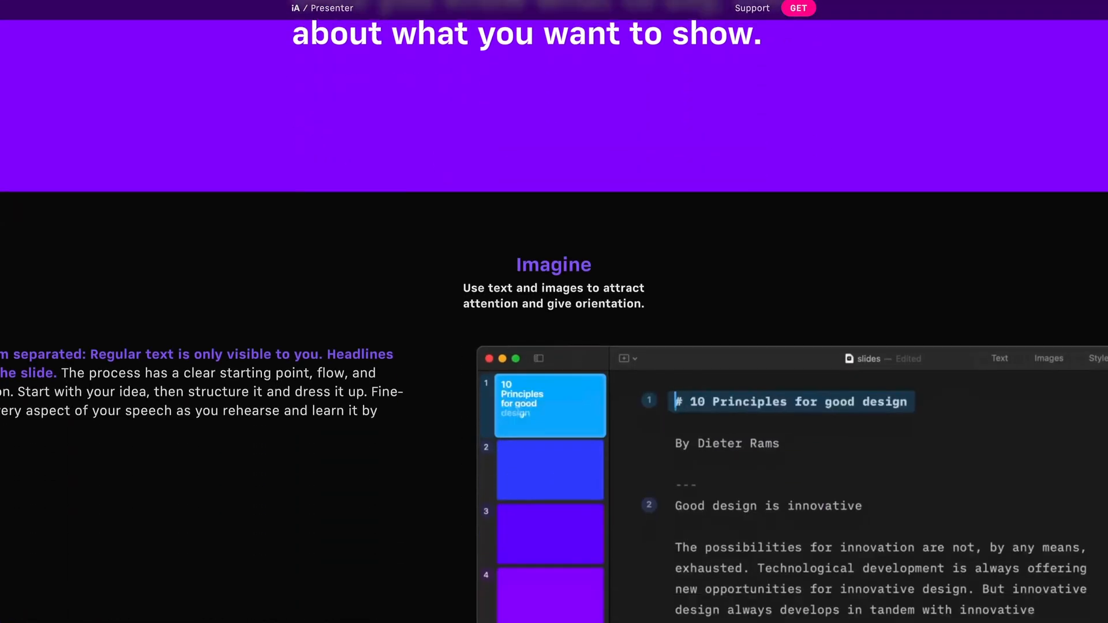
scroll(down, 3)
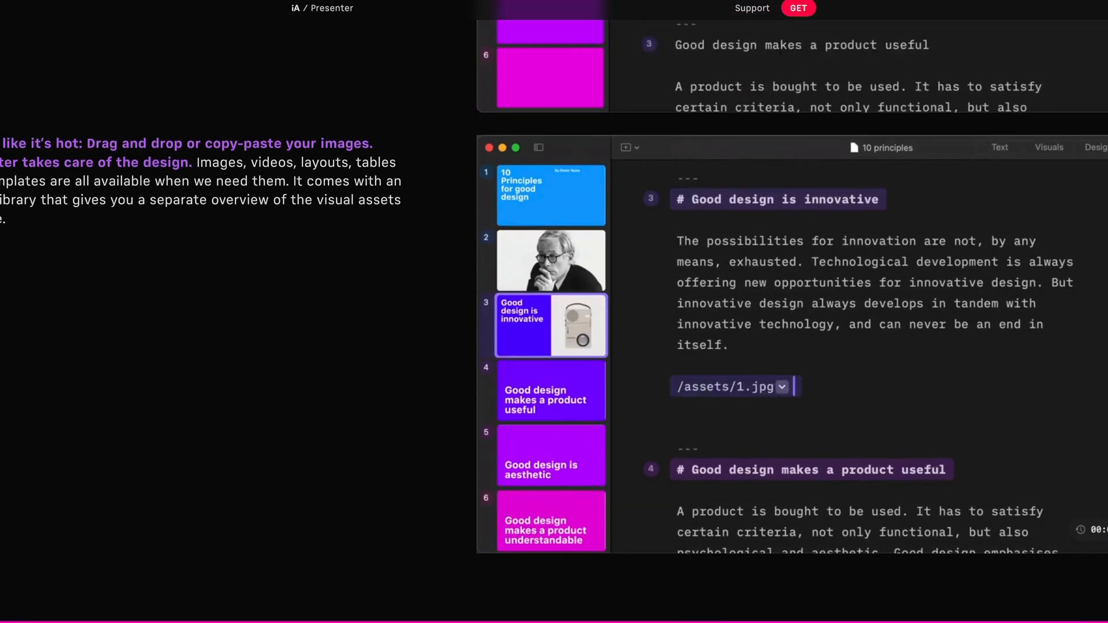
scroll(down, 3)
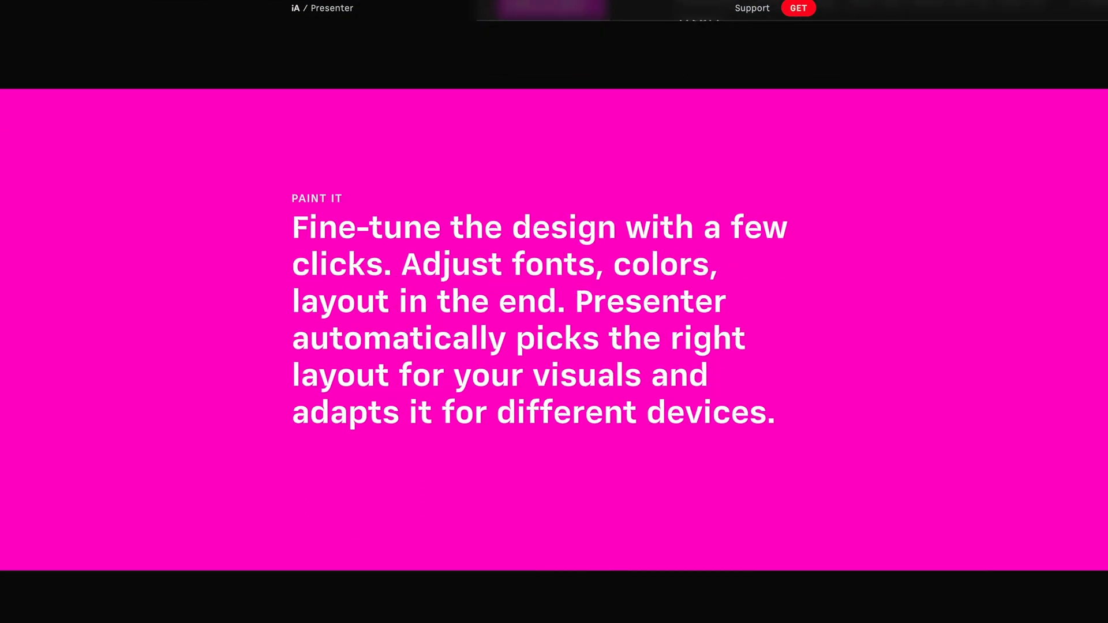
scroll(down, 3)
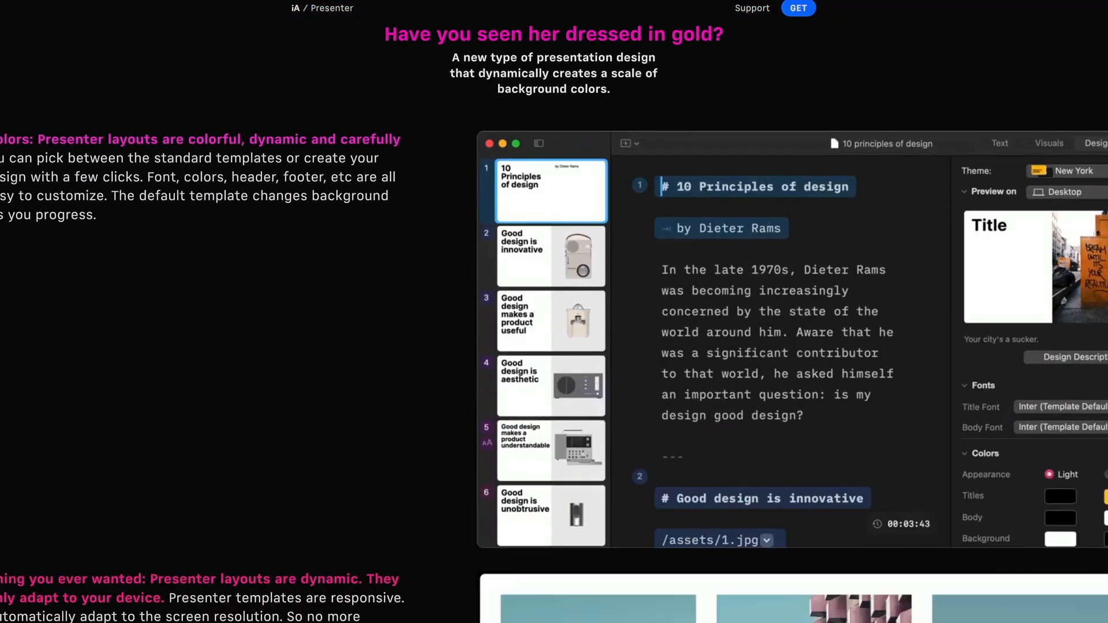
scroll(down, 3)
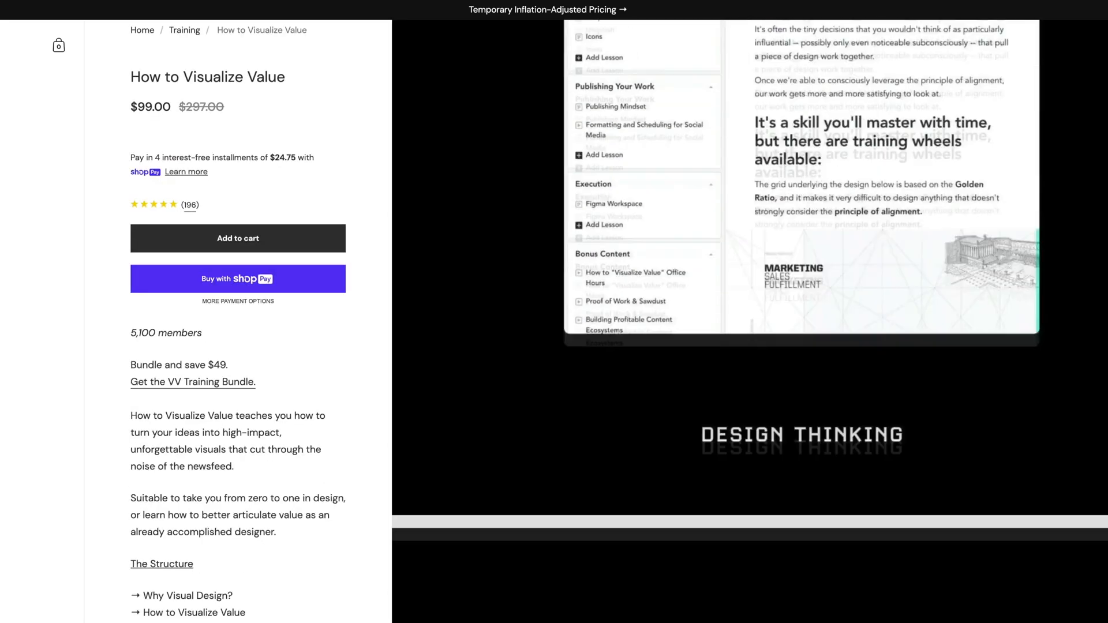
click(191, 382)
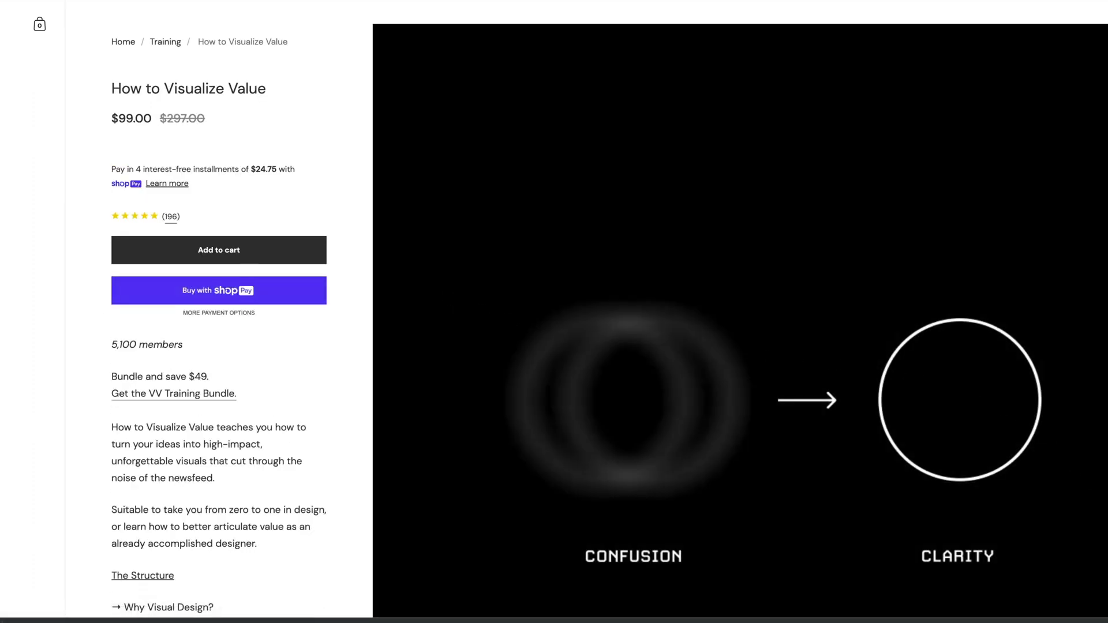
scroll(down, 3)
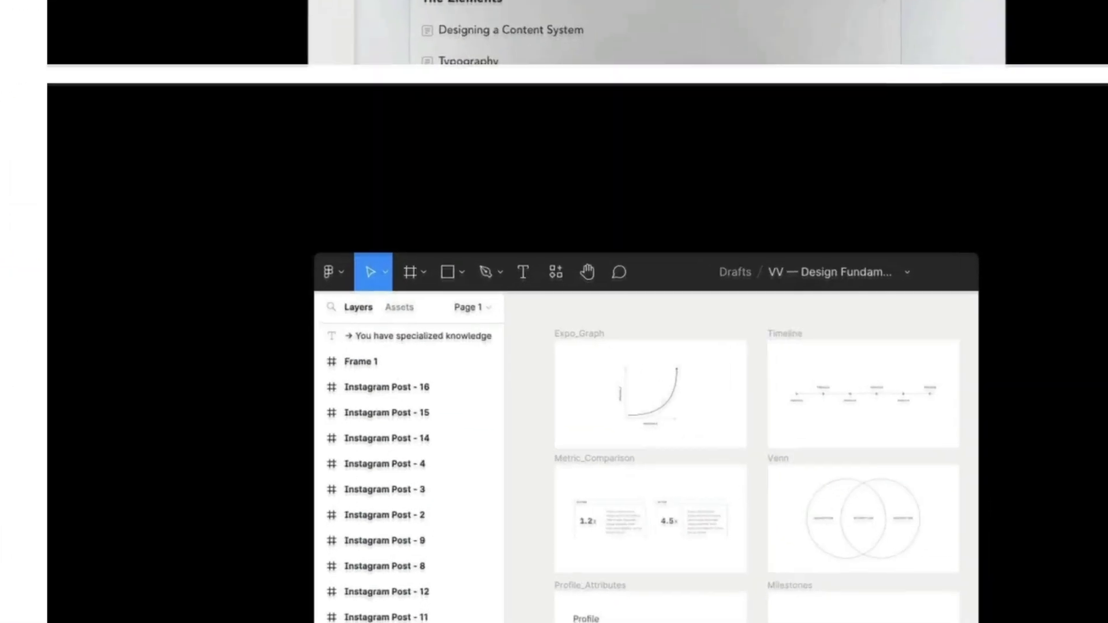
scroll(down, 3)
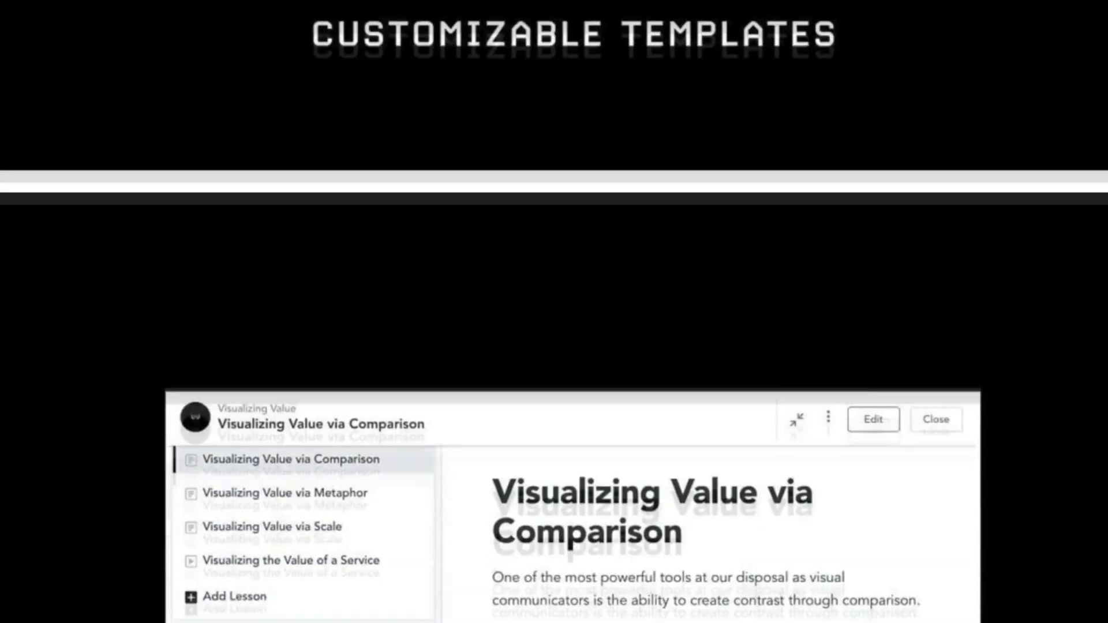
scroll(down, 3)
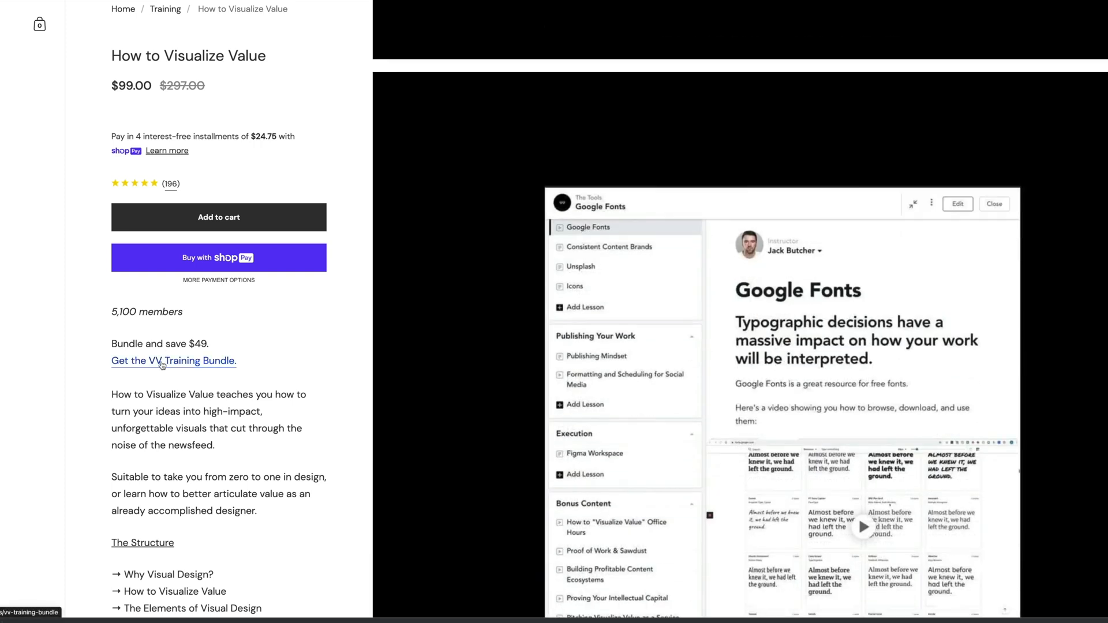
click(173, 361)
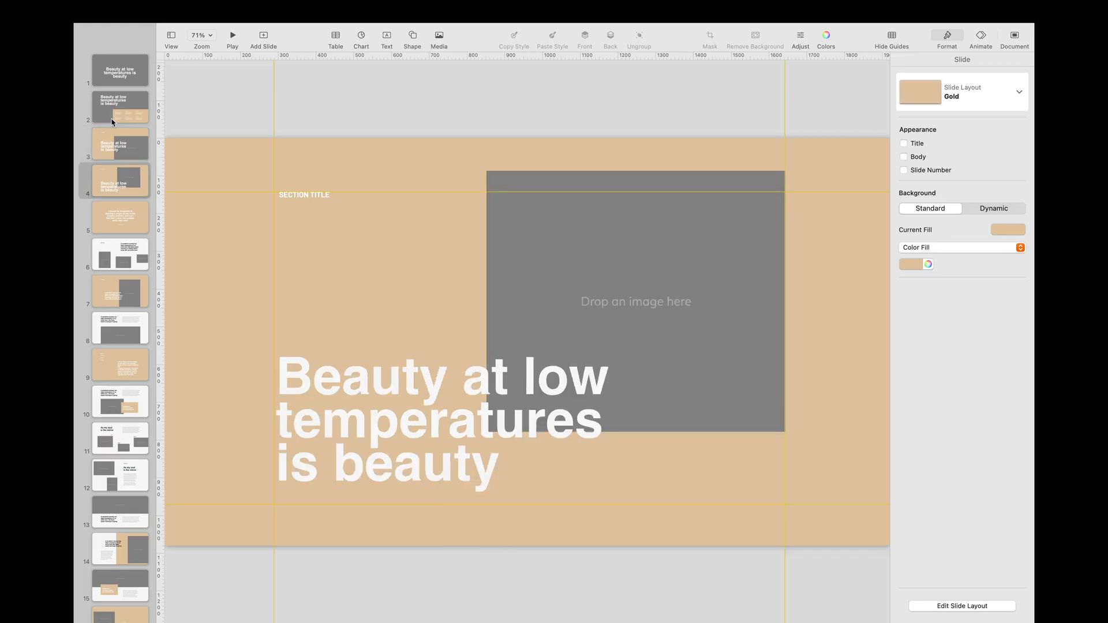
Page through the Keynote quote, serenity, two-column and following template slides
click(120, 217)
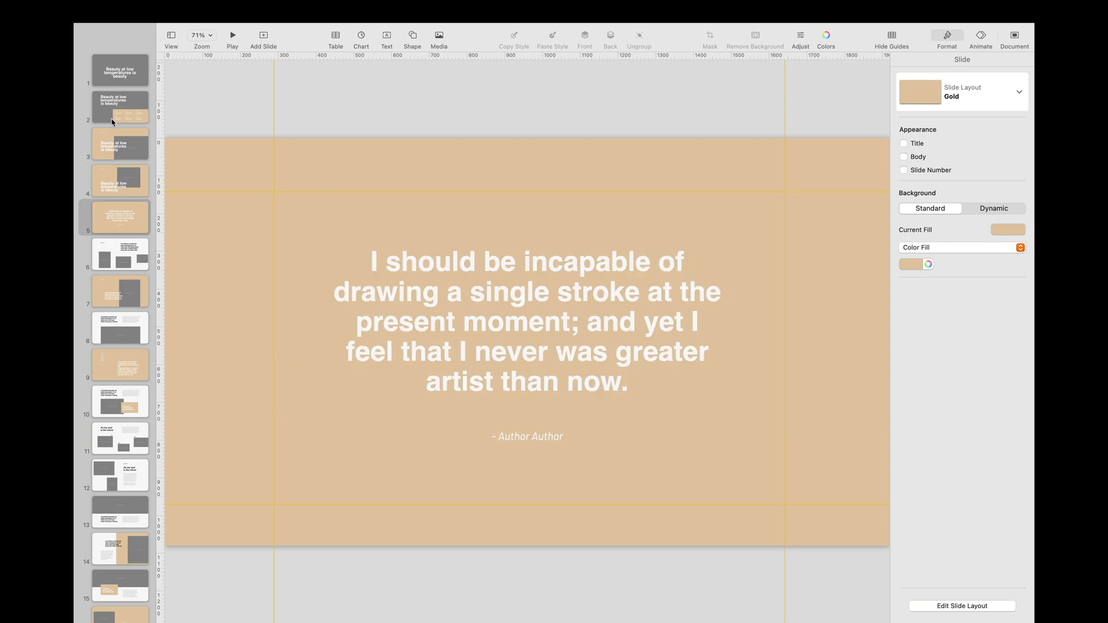
click(119, 291)
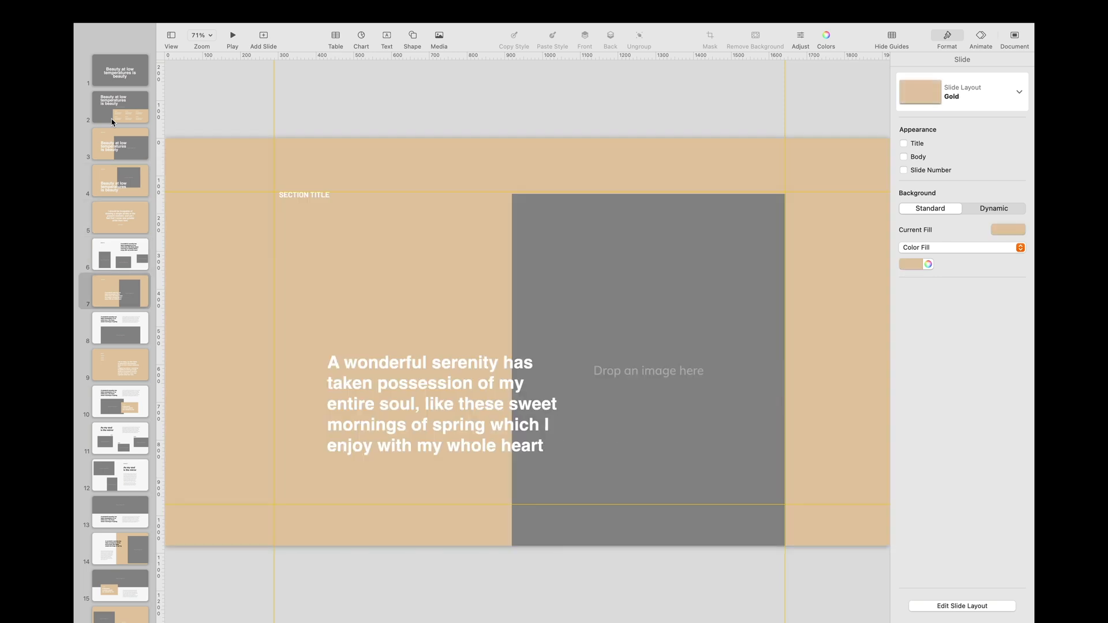
click(120, 364)
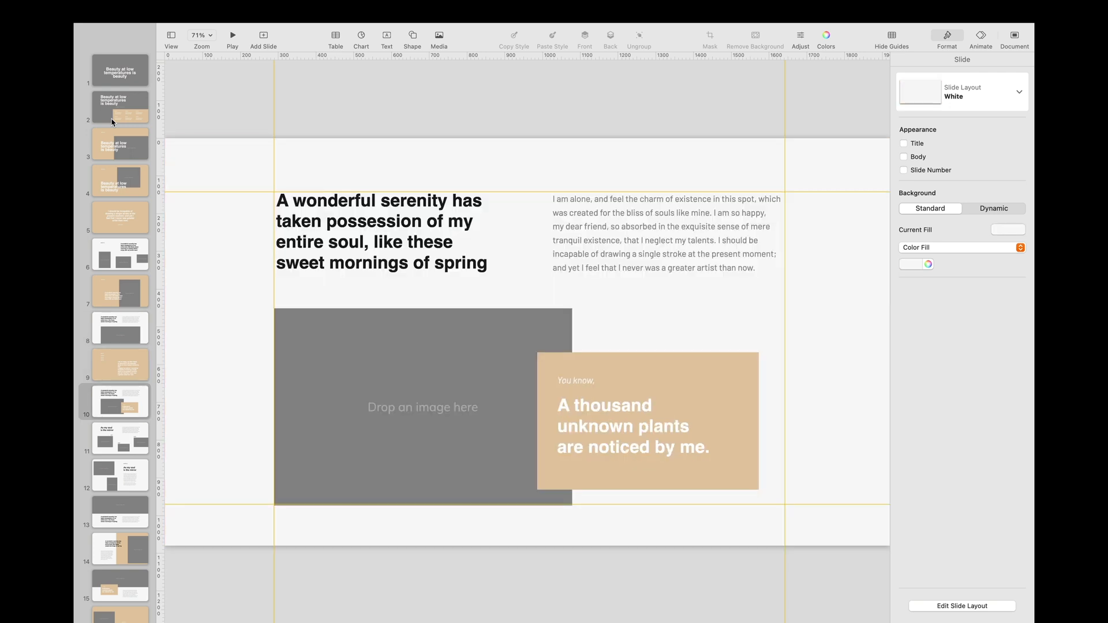
click(119, 475)
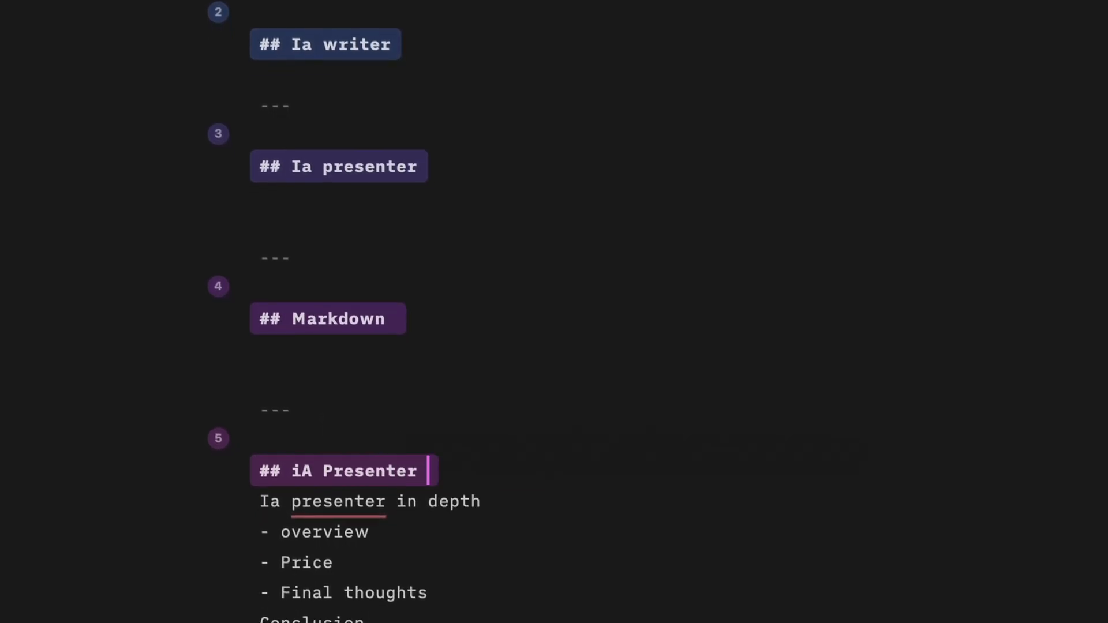
Title slide 5 'iA Presenter Overview' and number its three agenda items as an ordered list
text(Overview)
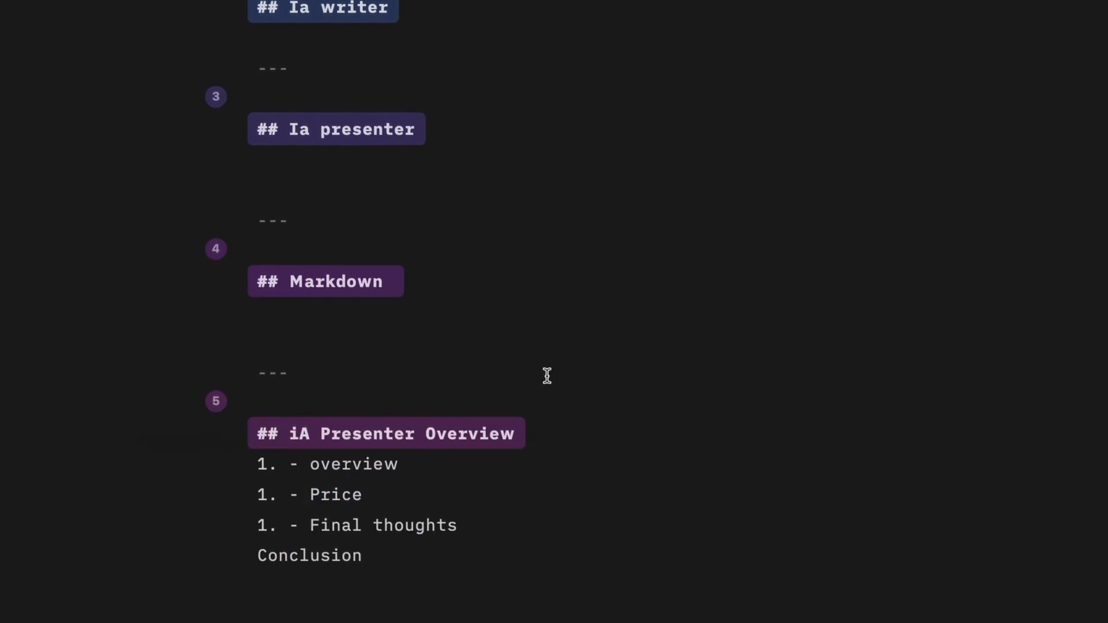
drag(257, 455, 457, 516)
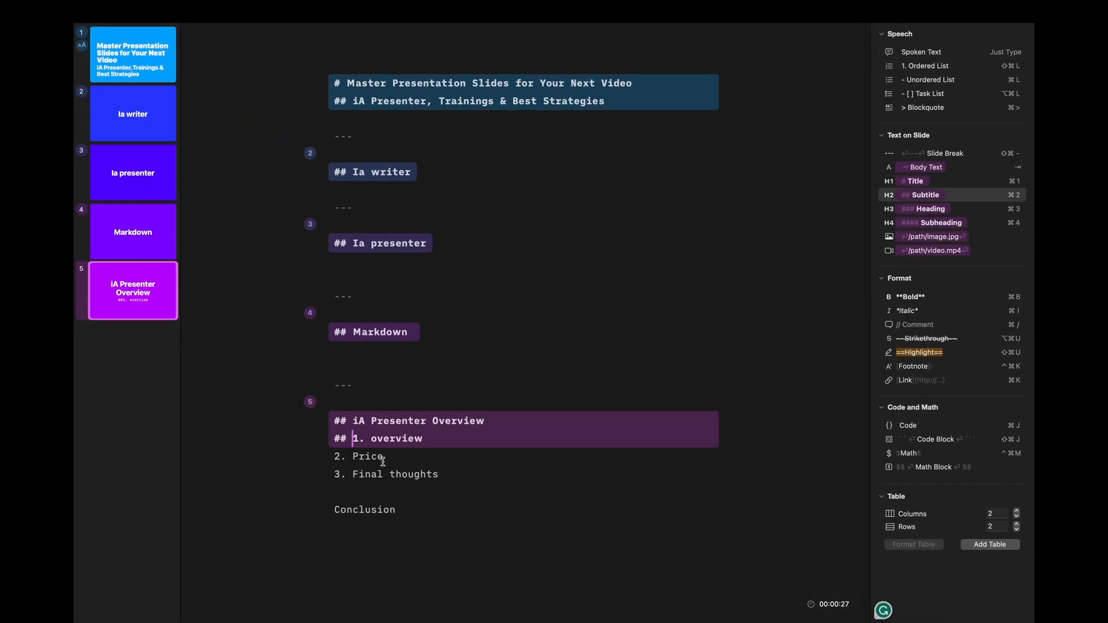
Review the Paris theme's colours in the Design sidebar and bring up the Title Font choices
double_click(388, 438)
text(iA)
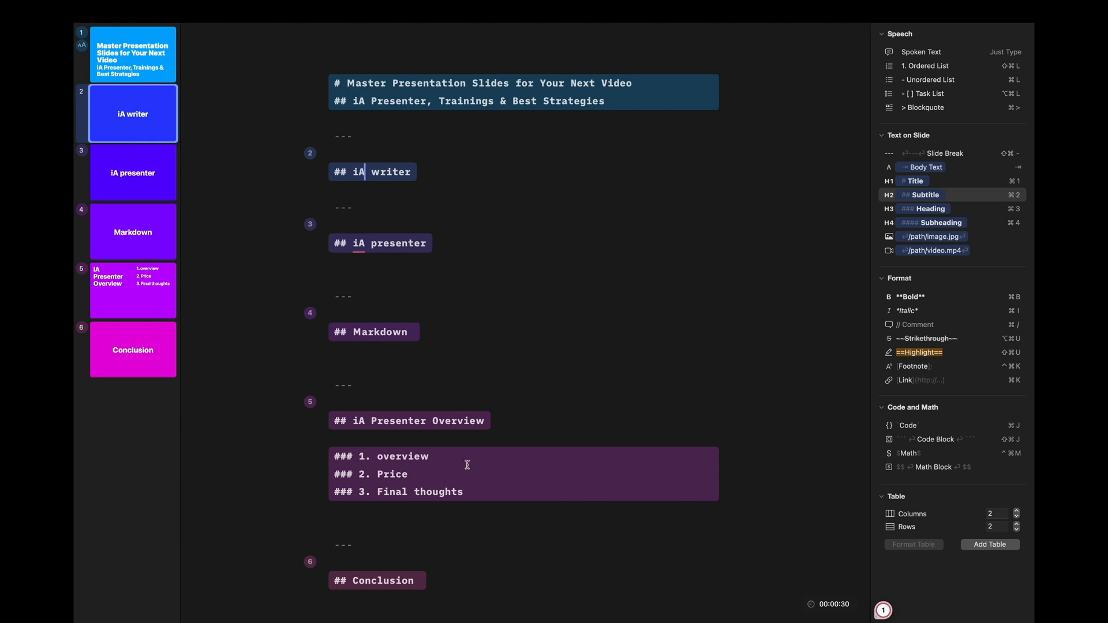
click(366, 399)
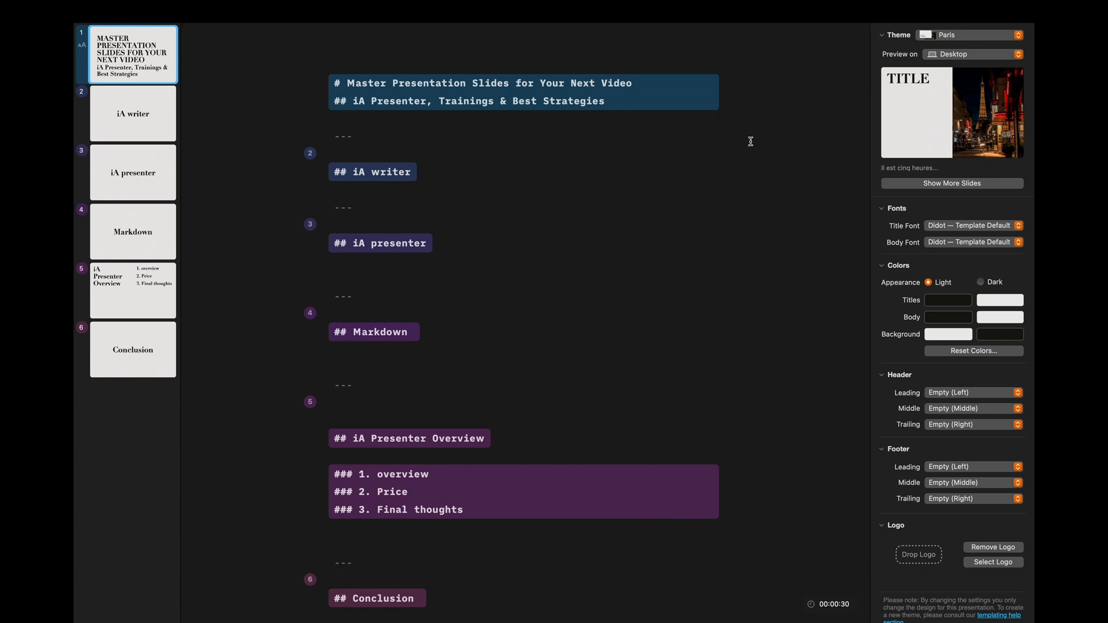
click(947, 300)
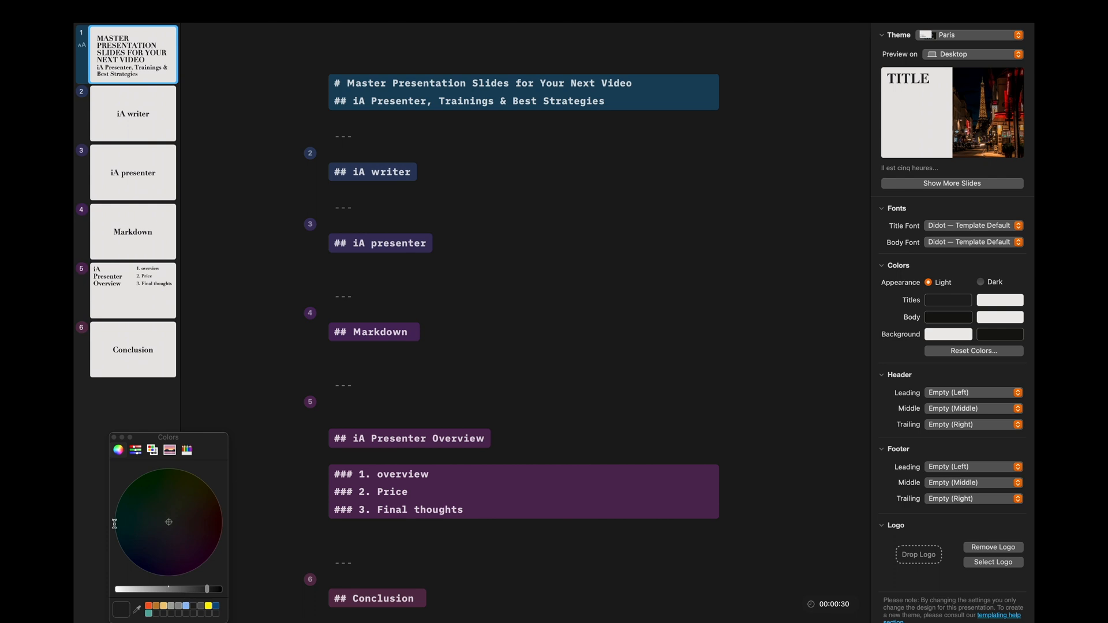
click(974, 226)
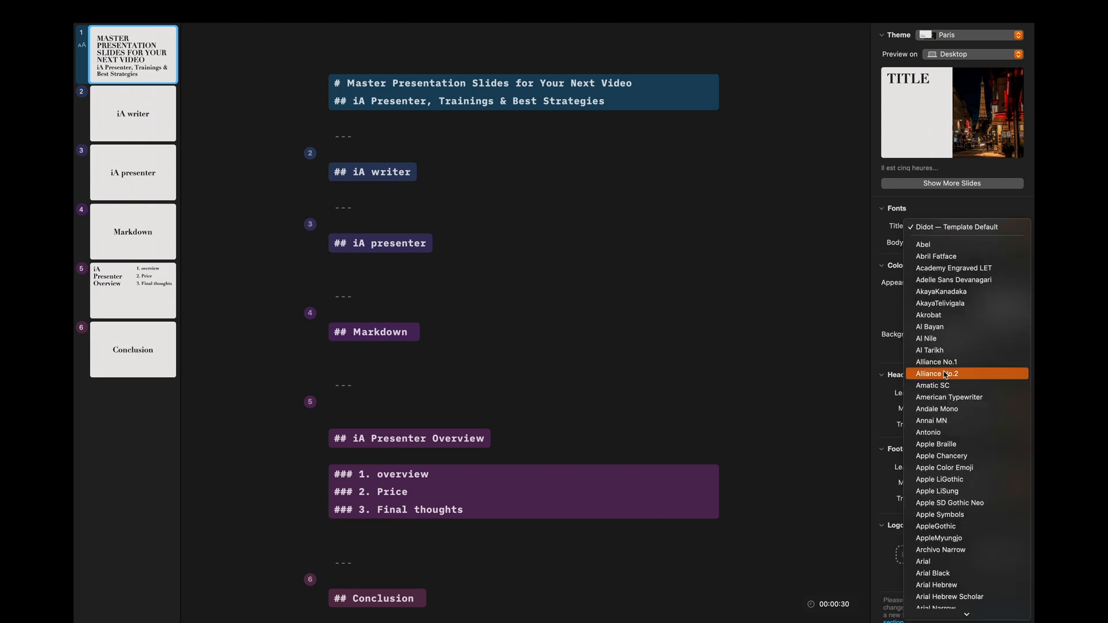
Set title and body fonts to Alliance No.2 and switch the slides to dark appearance
click(937, 374)
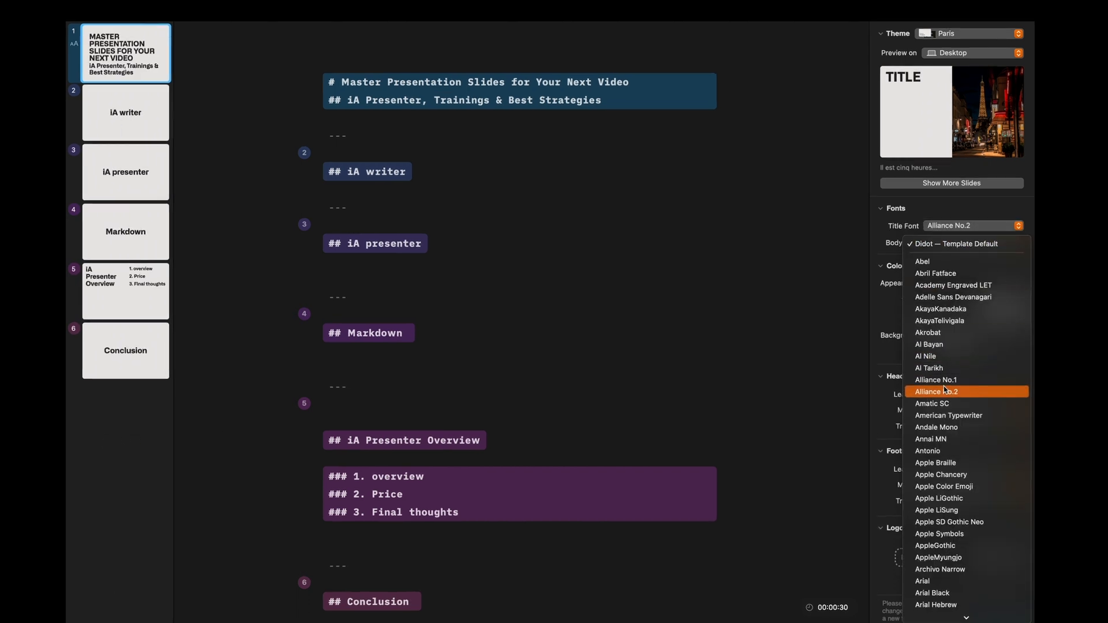
click(965, 391)
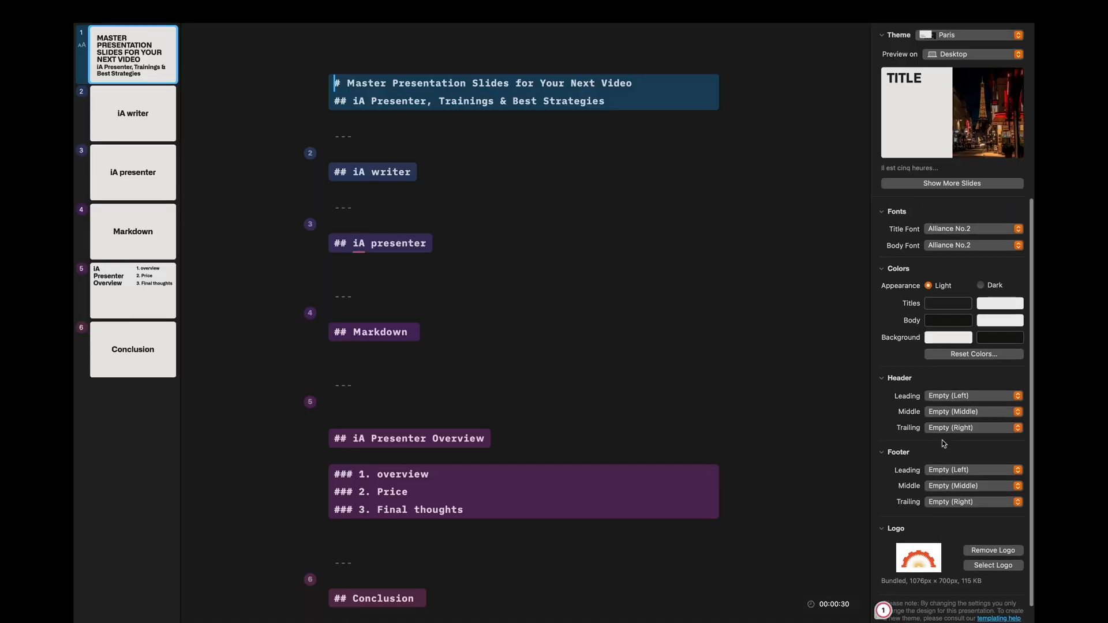
click(979, 281)
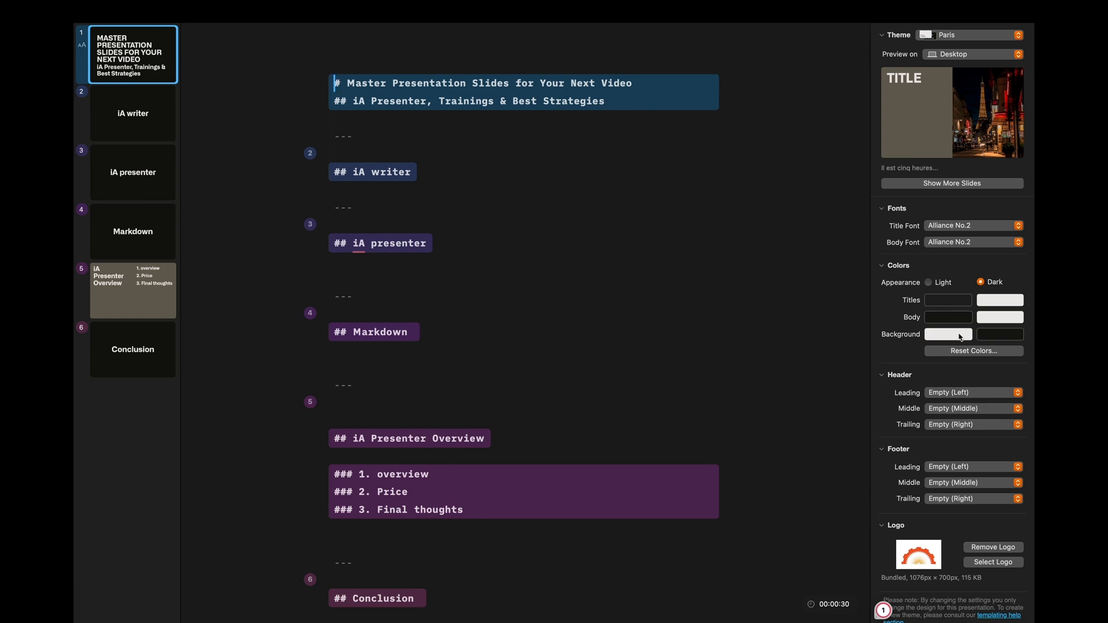
Give the slides a yellow background, return to light appearance and soften it to pale cream
click(947, 335)
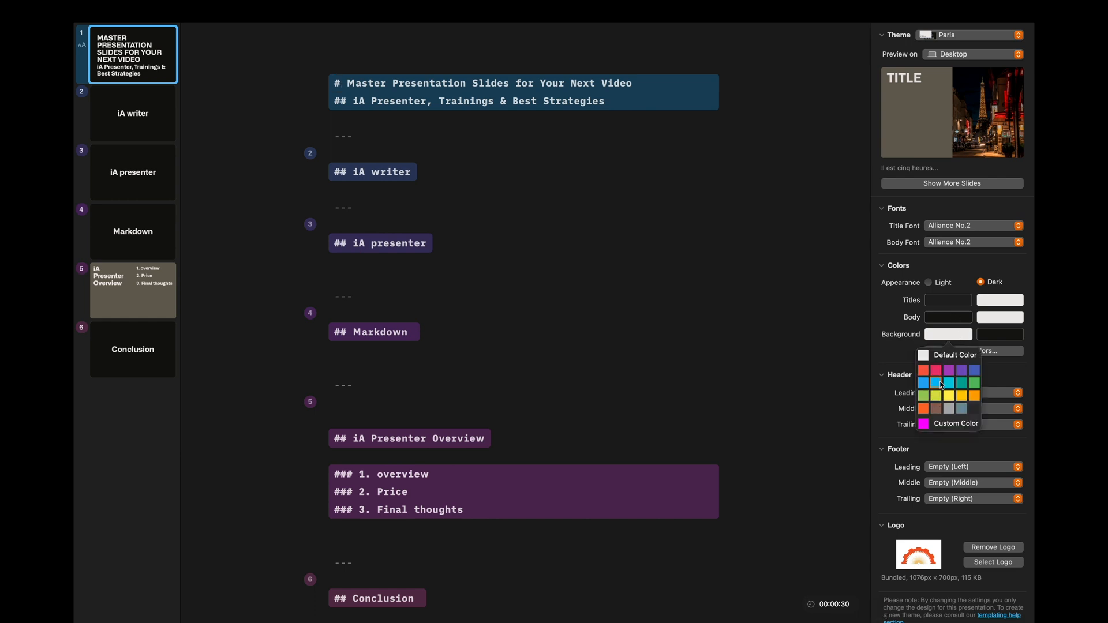
click(955, 423)
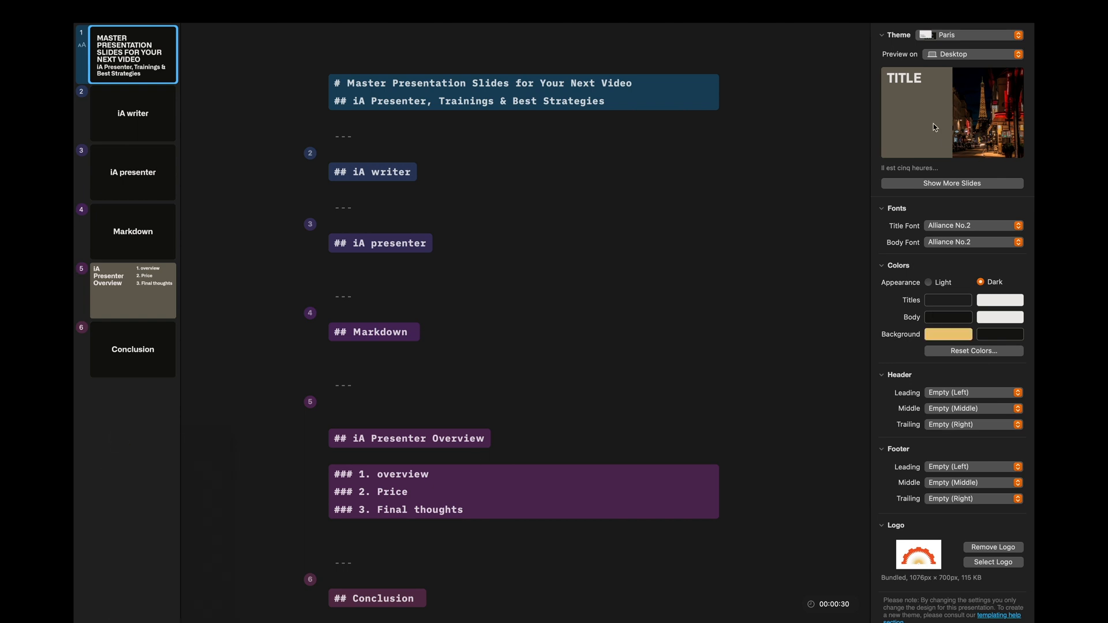
scroll(down, 3)
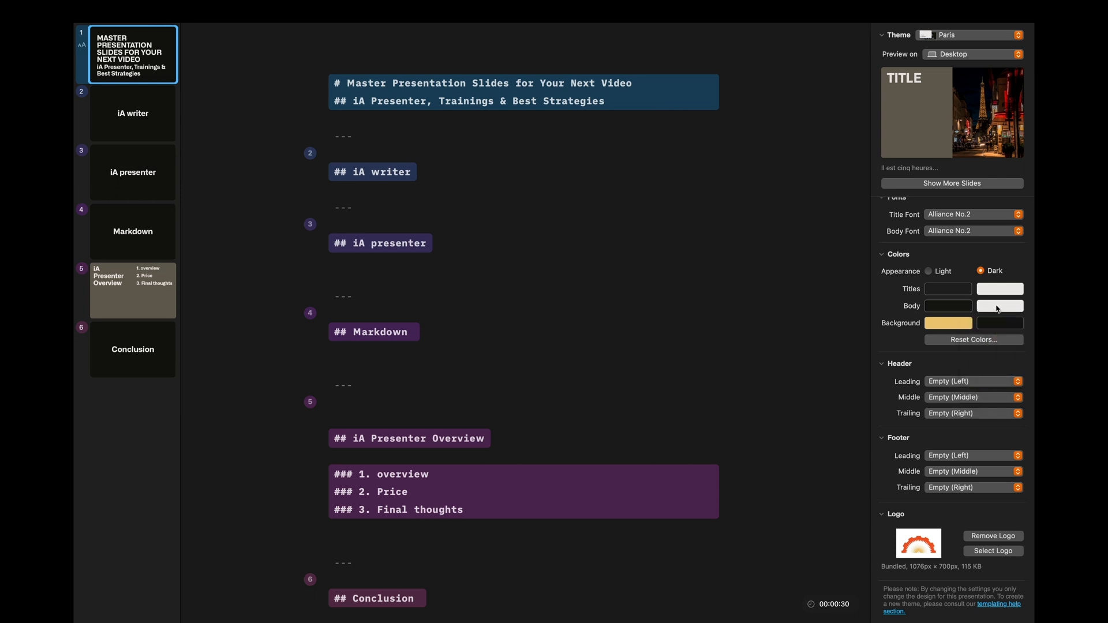
click(928, 272)
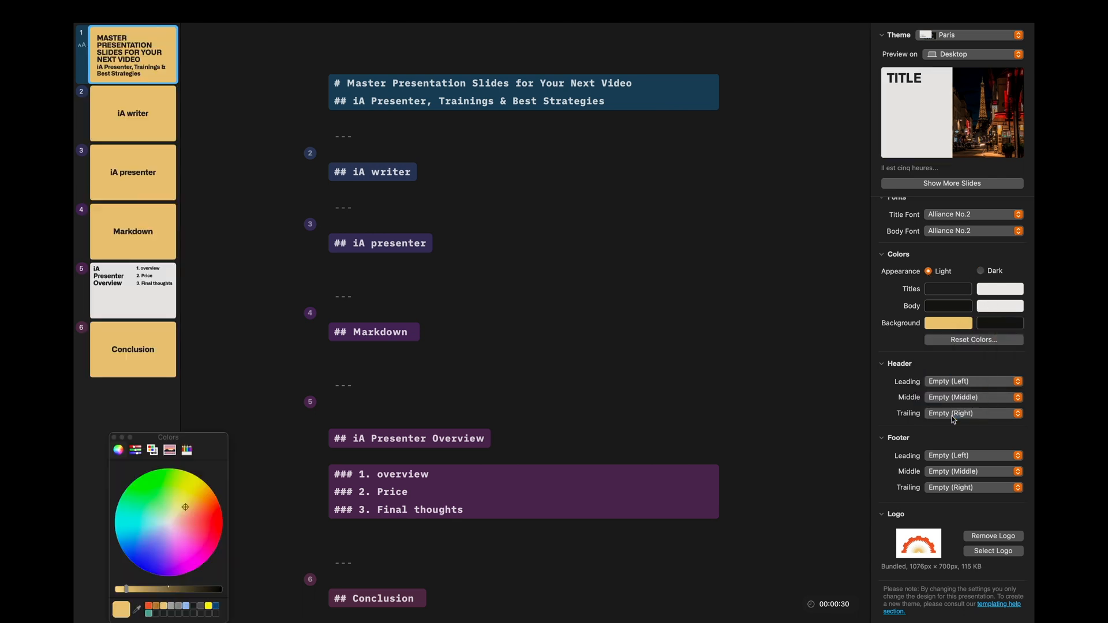
click(153, 533)
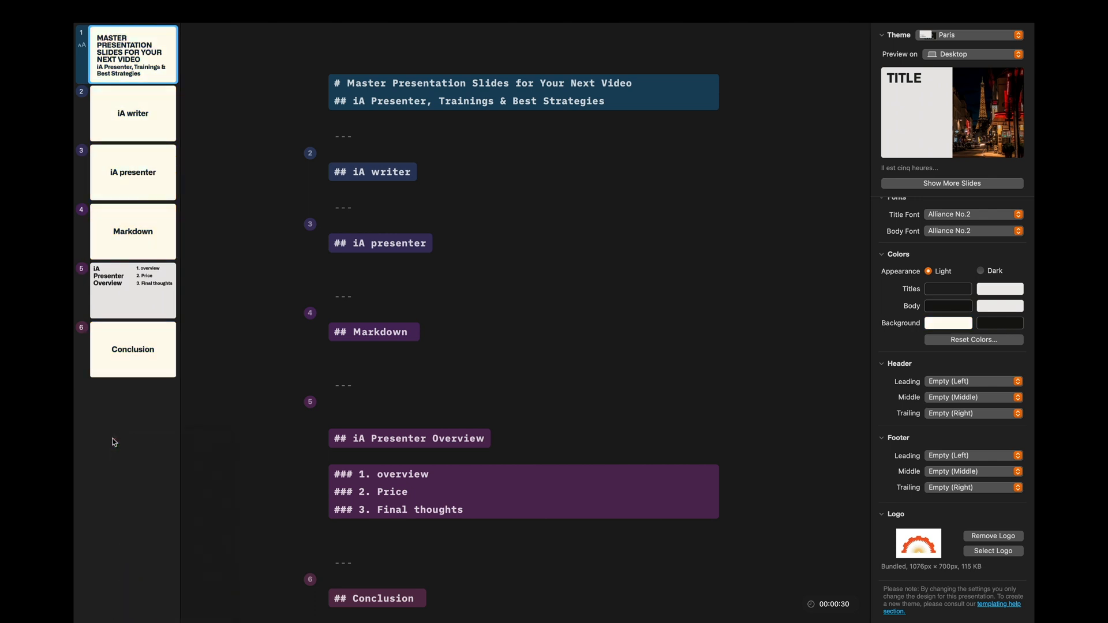
Drag the bundled orange logo image from Visuals to create a seventh, final logo slide
click(949, 32)
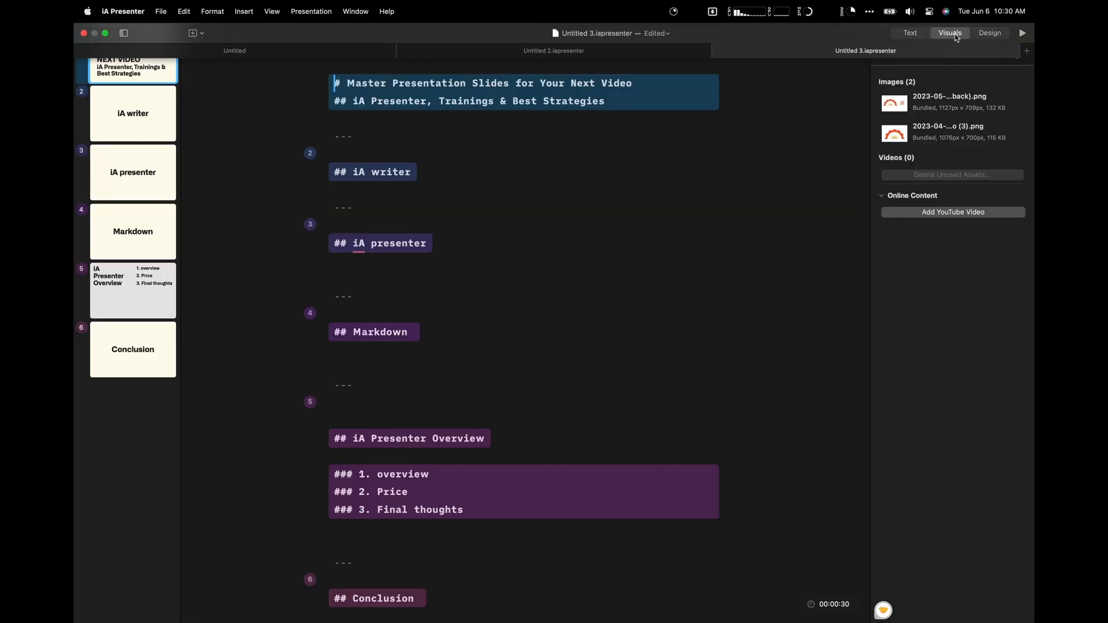
click(949, 103)
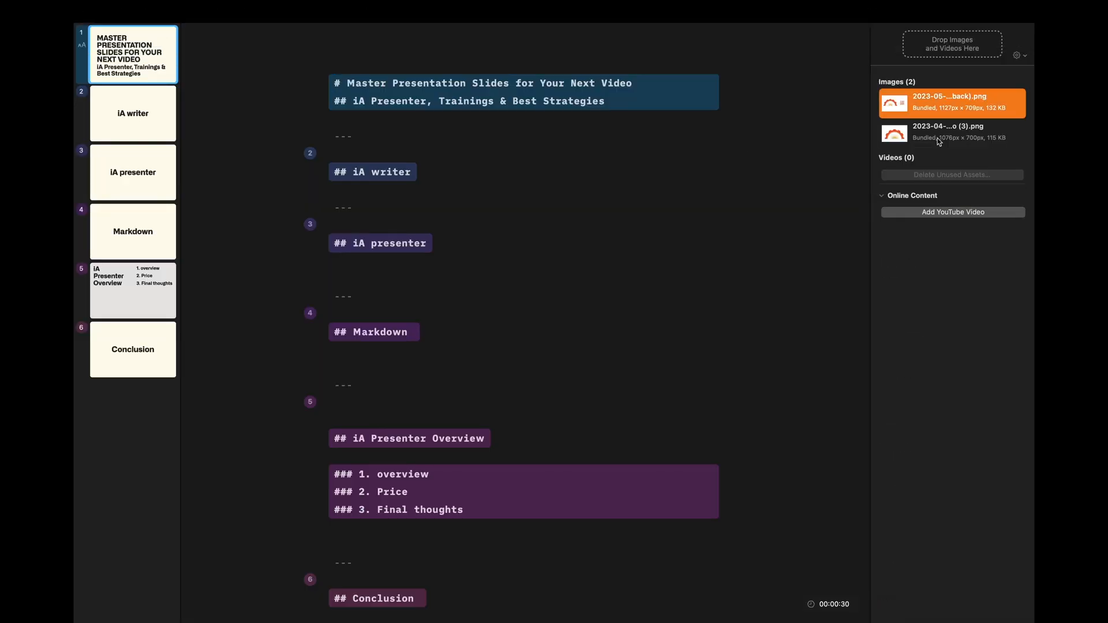
drag(893, 134, 274, 526)
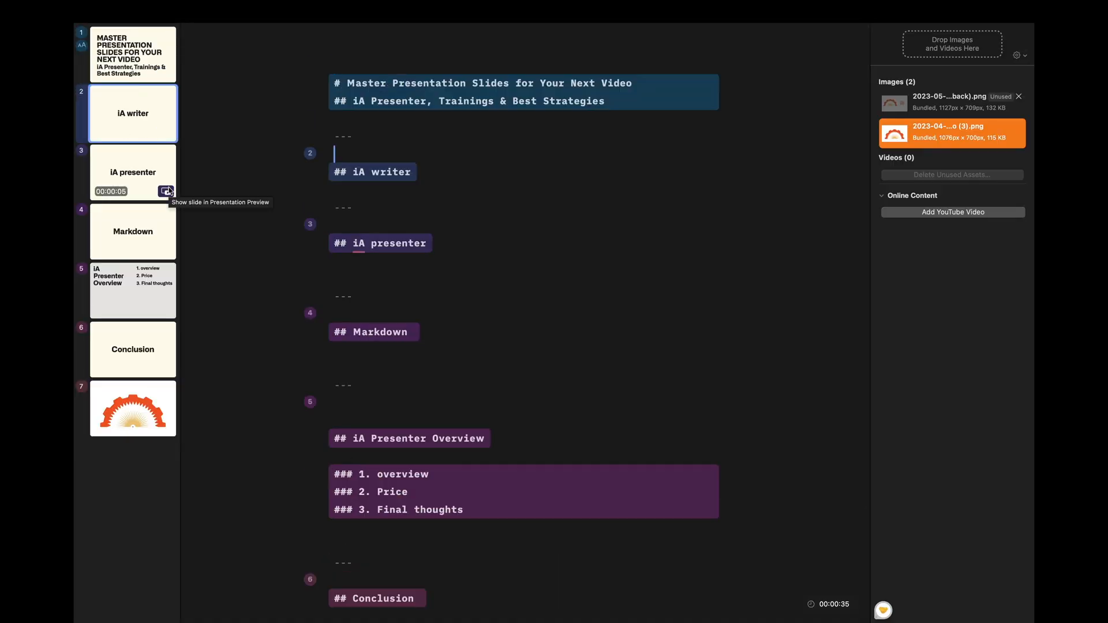
click(133, 172)
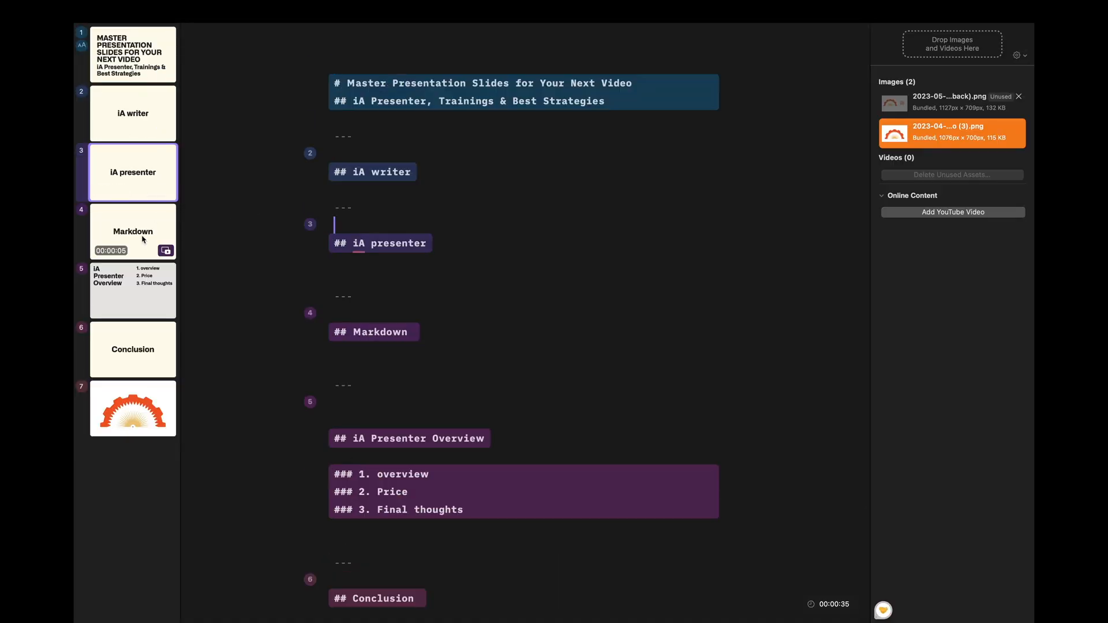
click(128, 351)
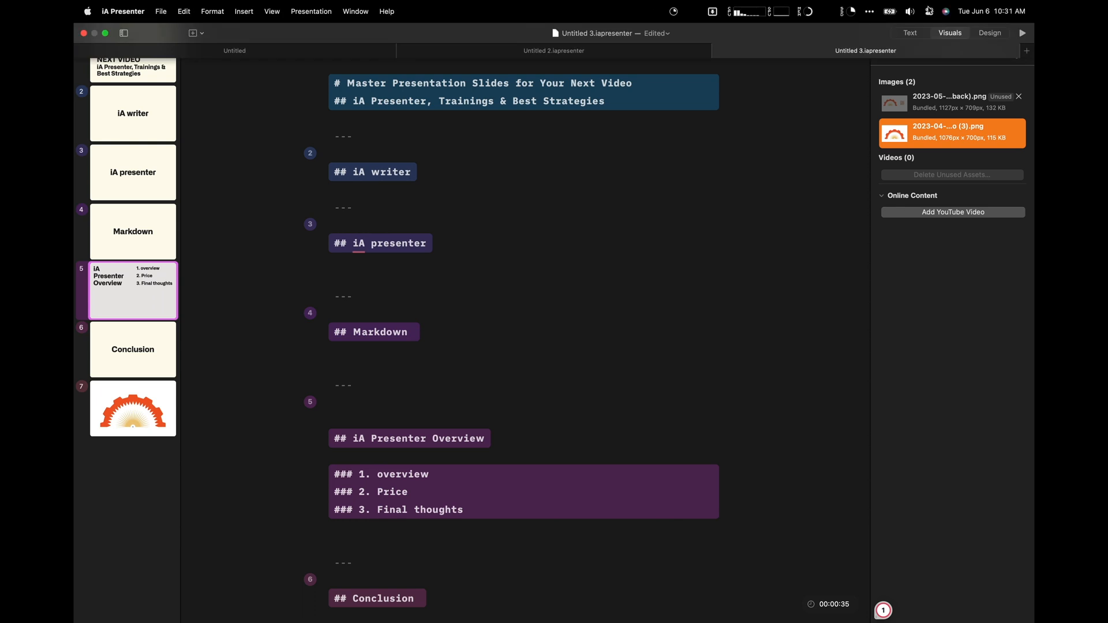
Review the CA$4.95 monthly, CA$49.50 yearly and CA$99 one-time pricing cards
click(655, 10)
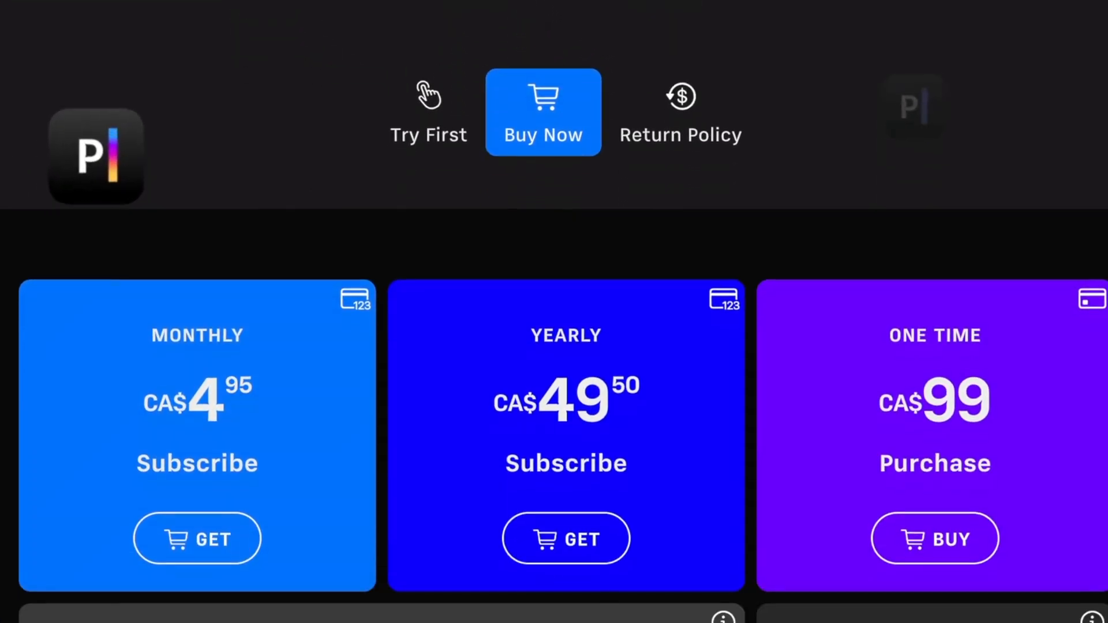
scroll(down, 3)
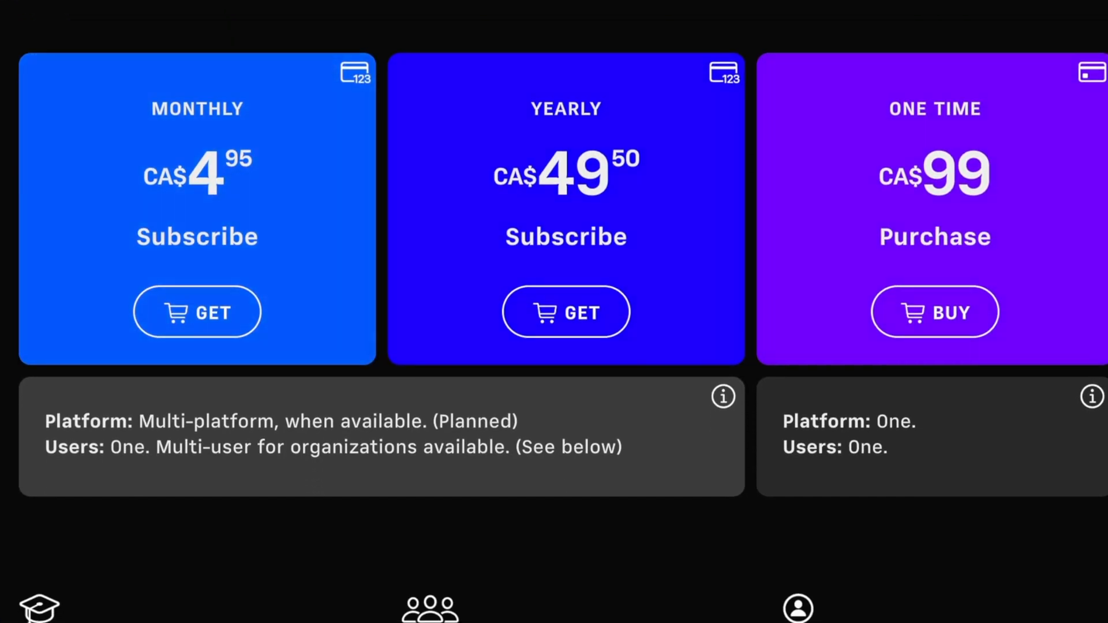
scroll(down, 3)
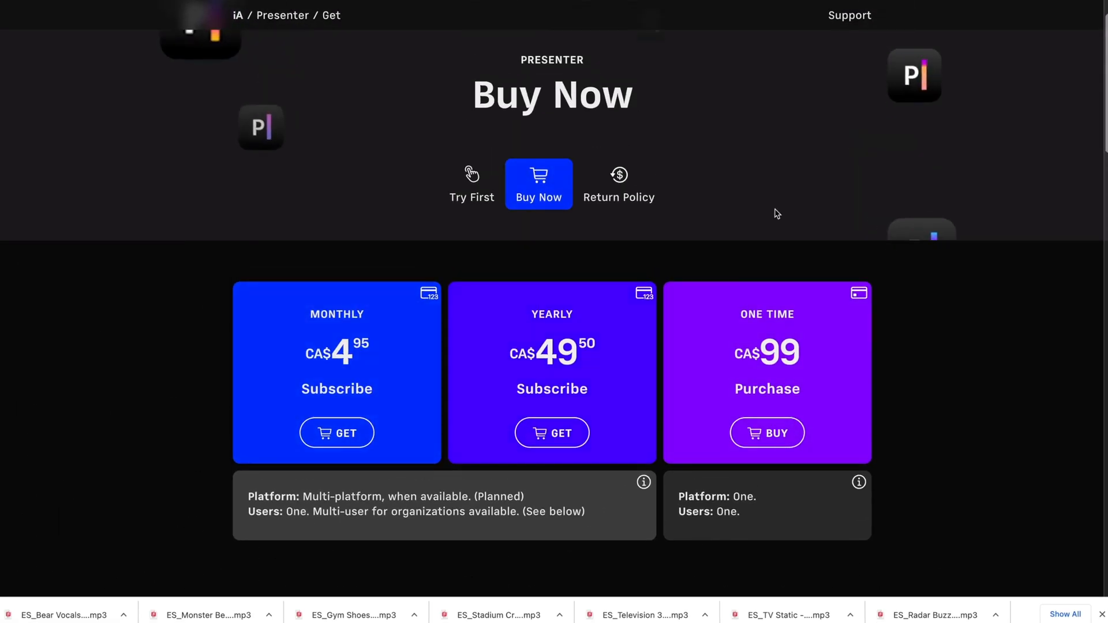
click(471, 184)
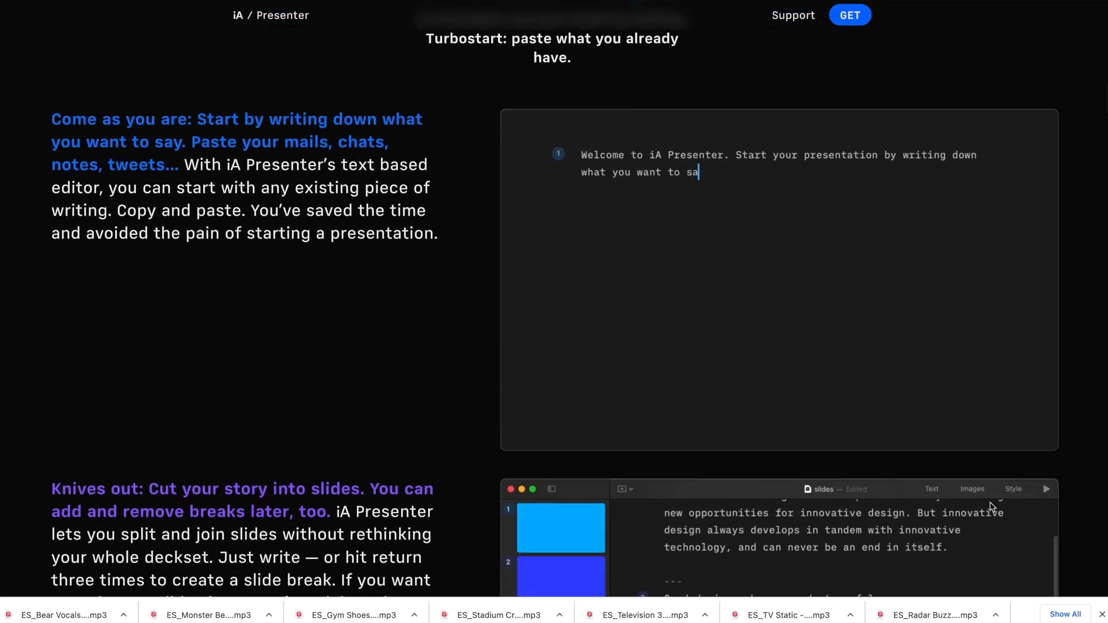
Return to the main iA Presenter product page and scroll through its feature sections
scroll(down, 3)
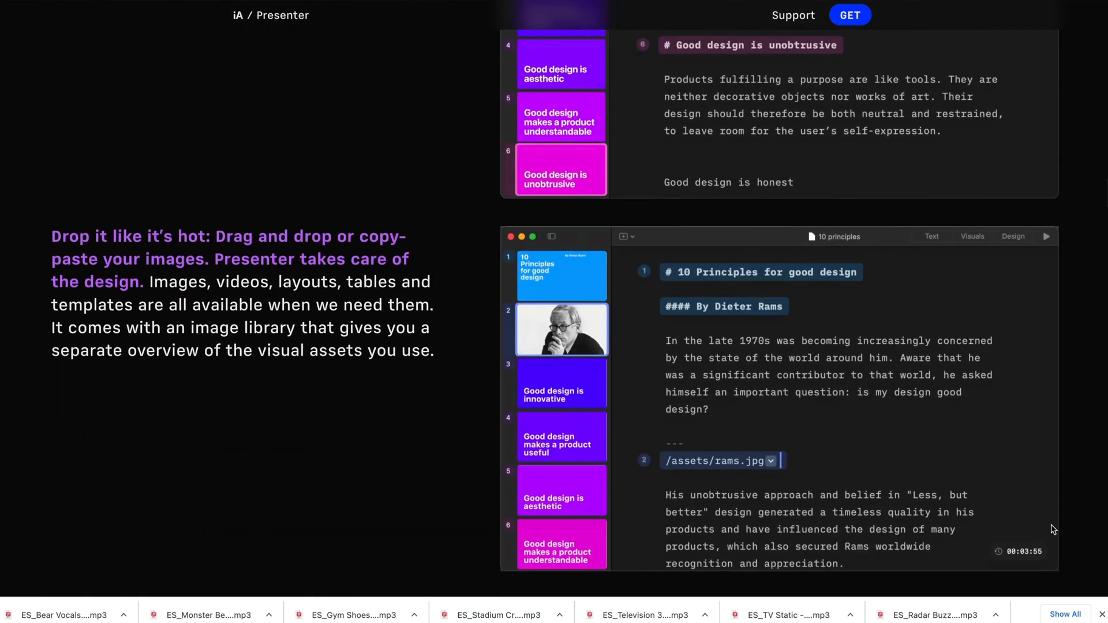
scroll(down, 3)
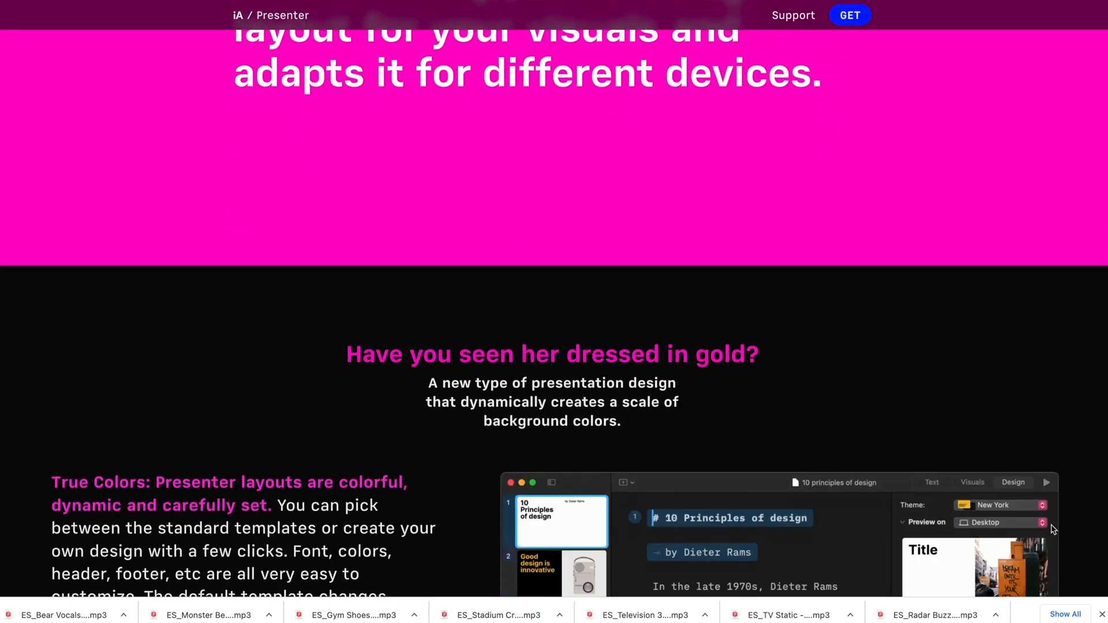
scroll(down, 3)
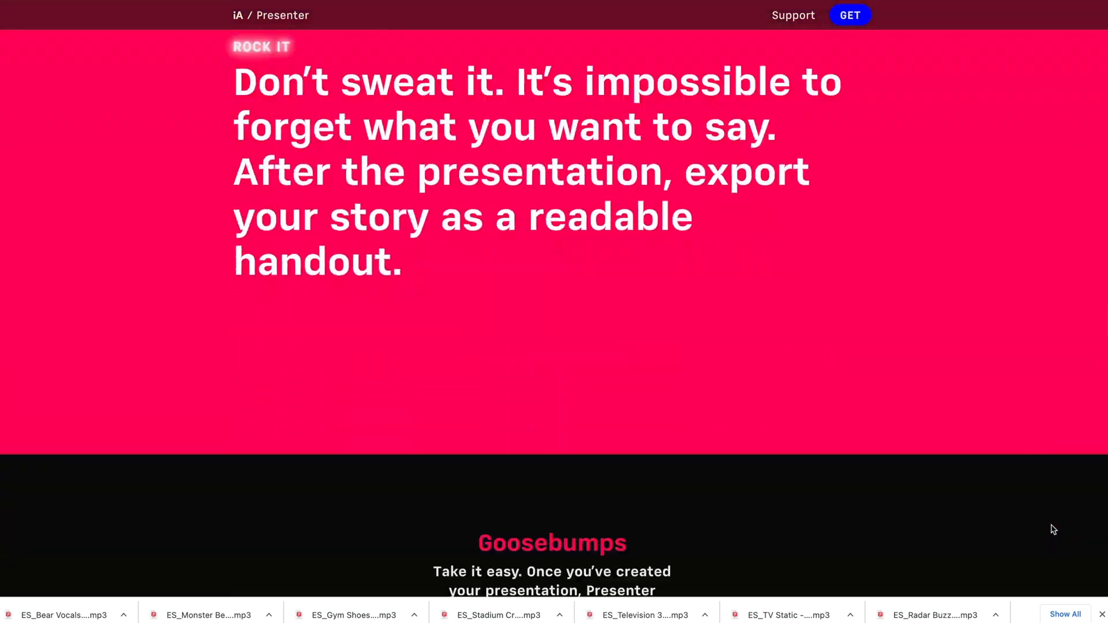
scroll(down, 3)
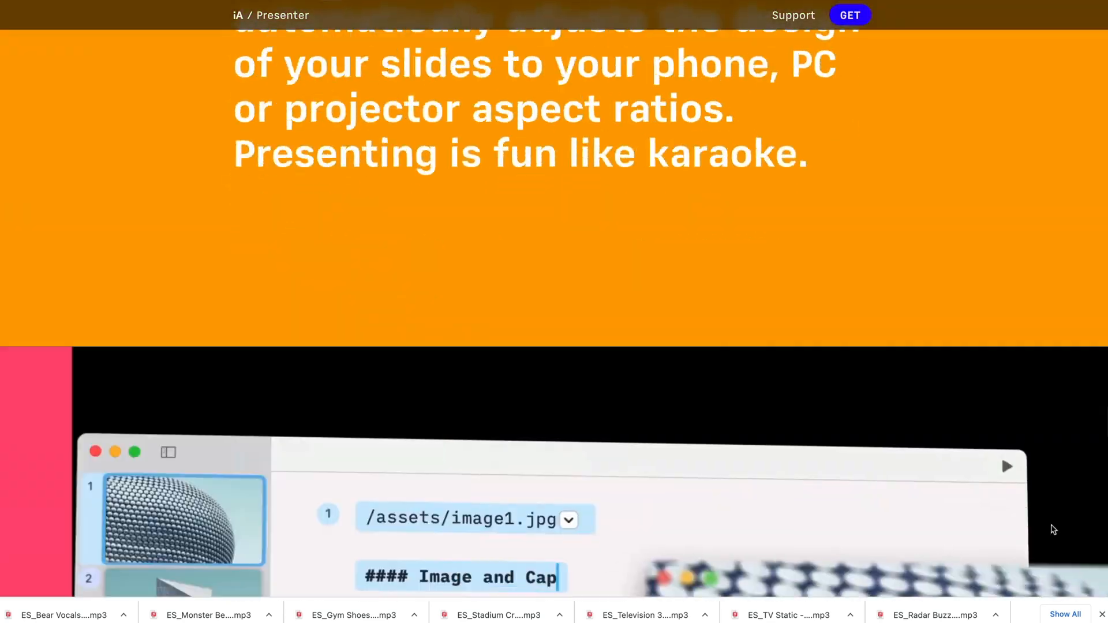